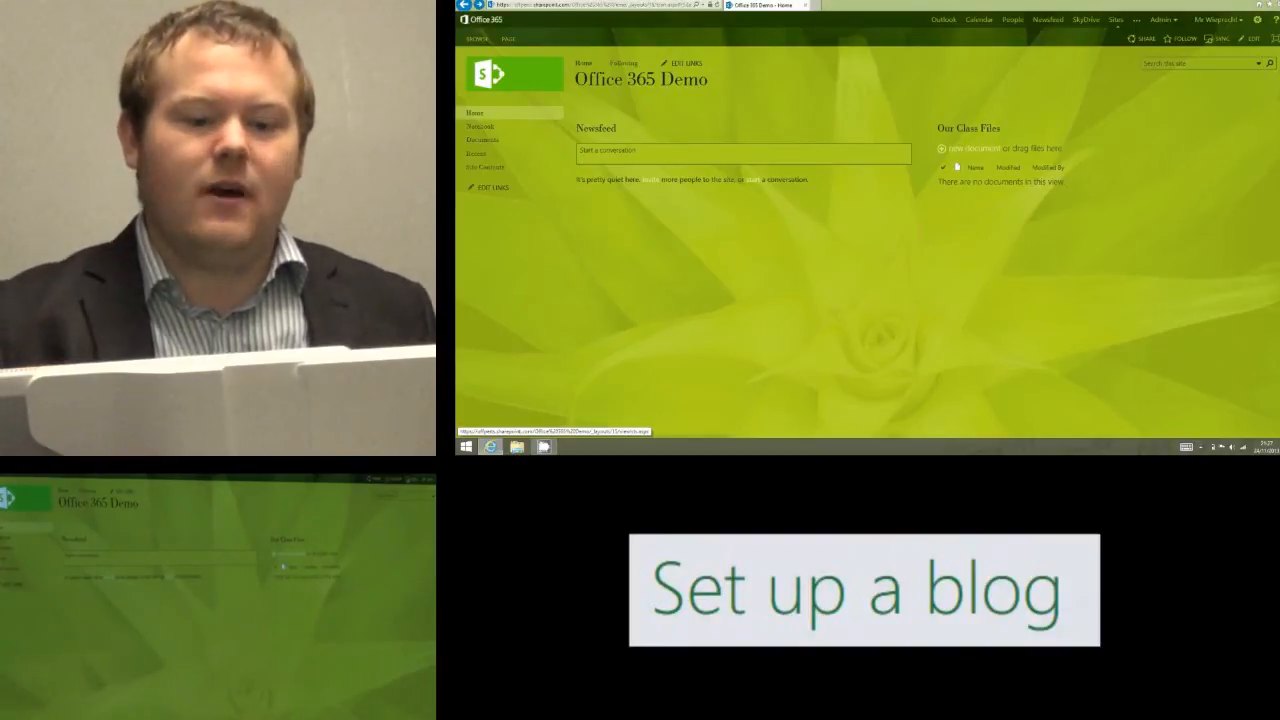
Step: Open the Office 365 Demo site's Site Contents page from the Quick Launch
click(486, 166)
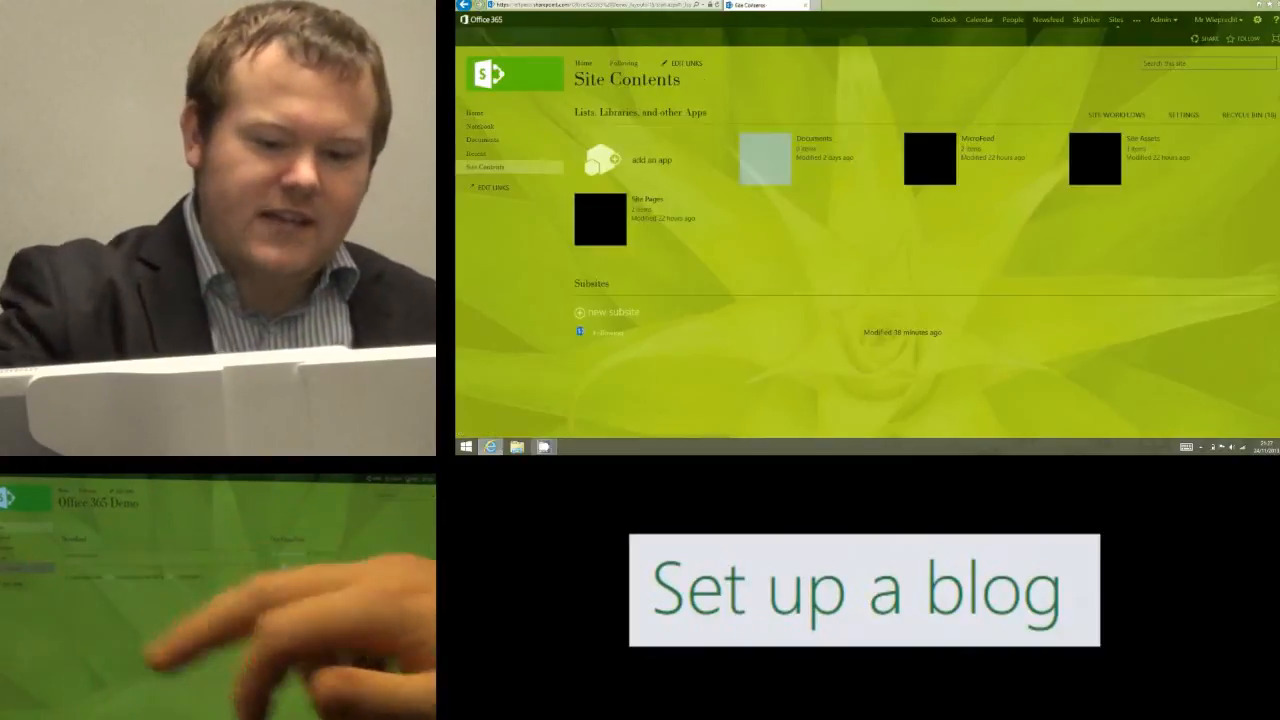
mouse_move(607, 311)
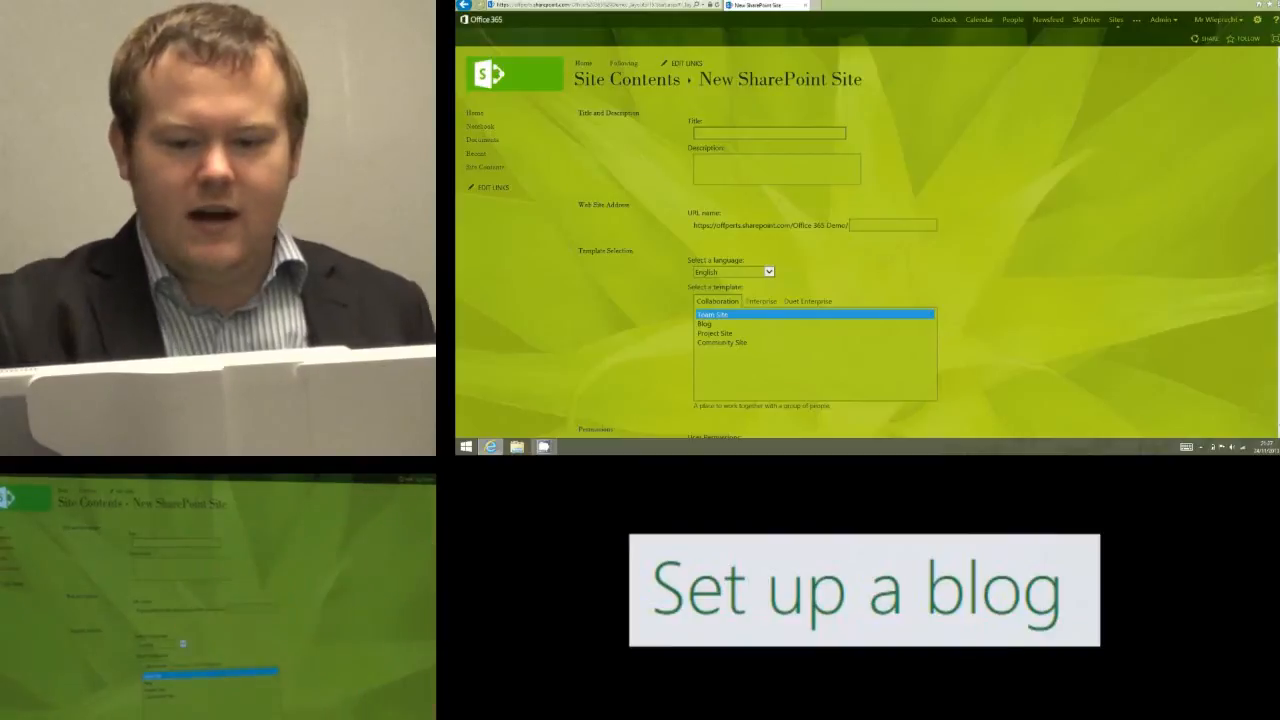
Step: Enter 'Class Blog' as the subsite title and 'blog' as its URL name
text(d)
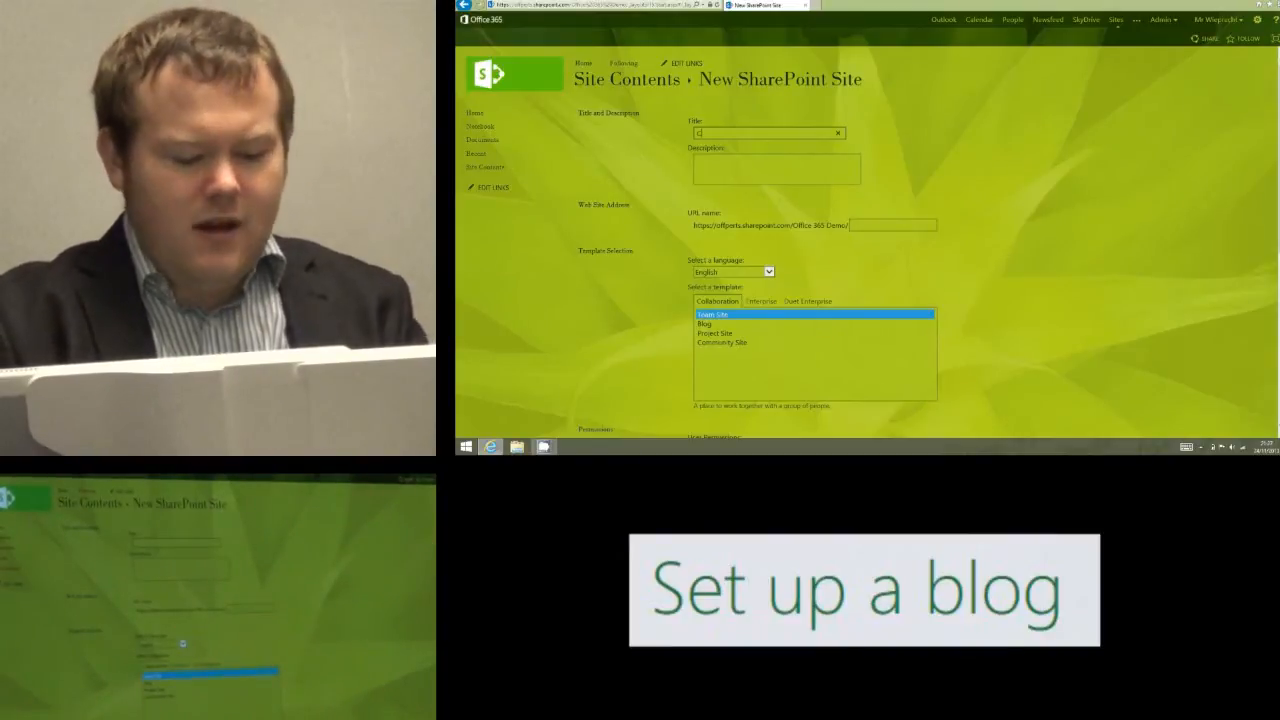
text(Class Blog)
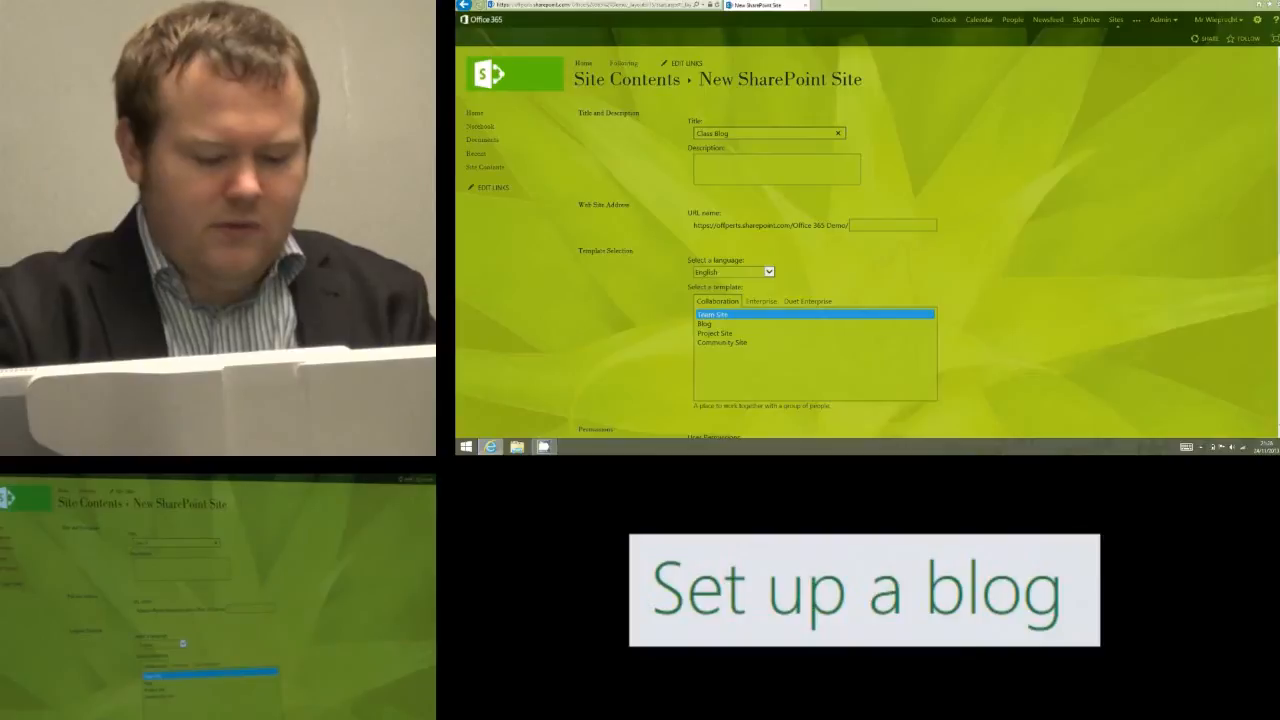
scroll(down, 3)
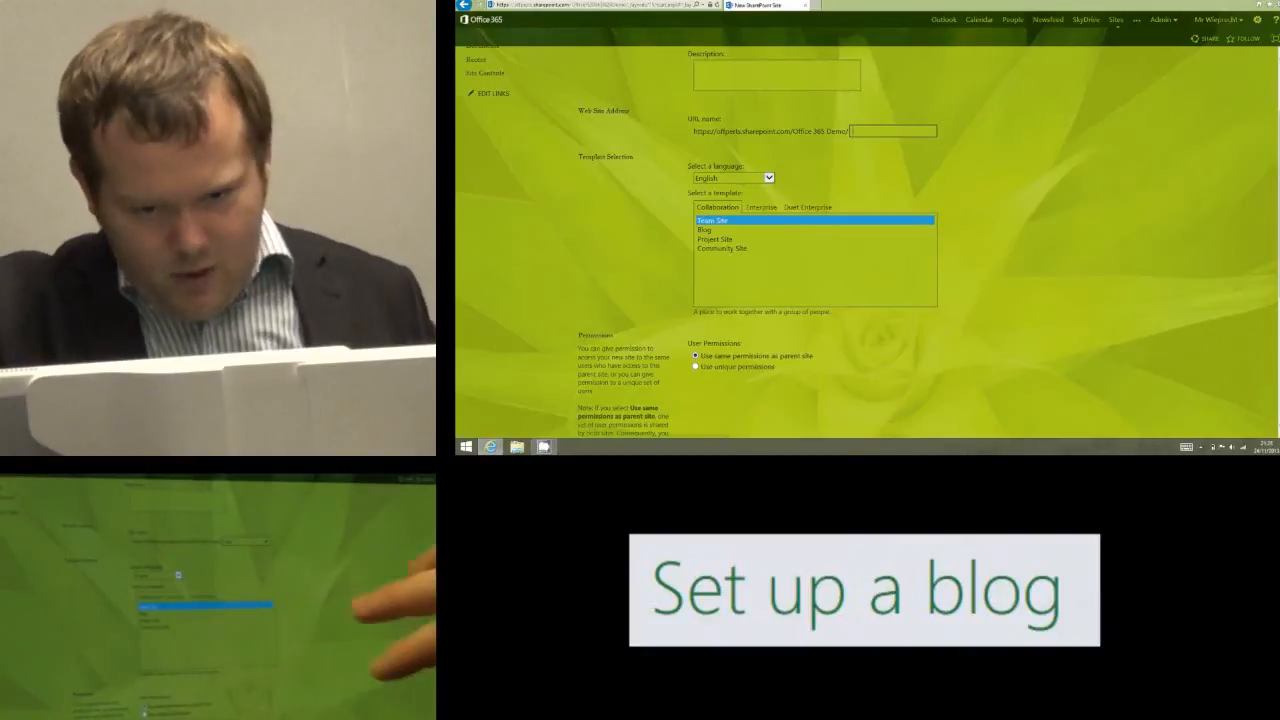
scroll(down, 3)
text(blog)
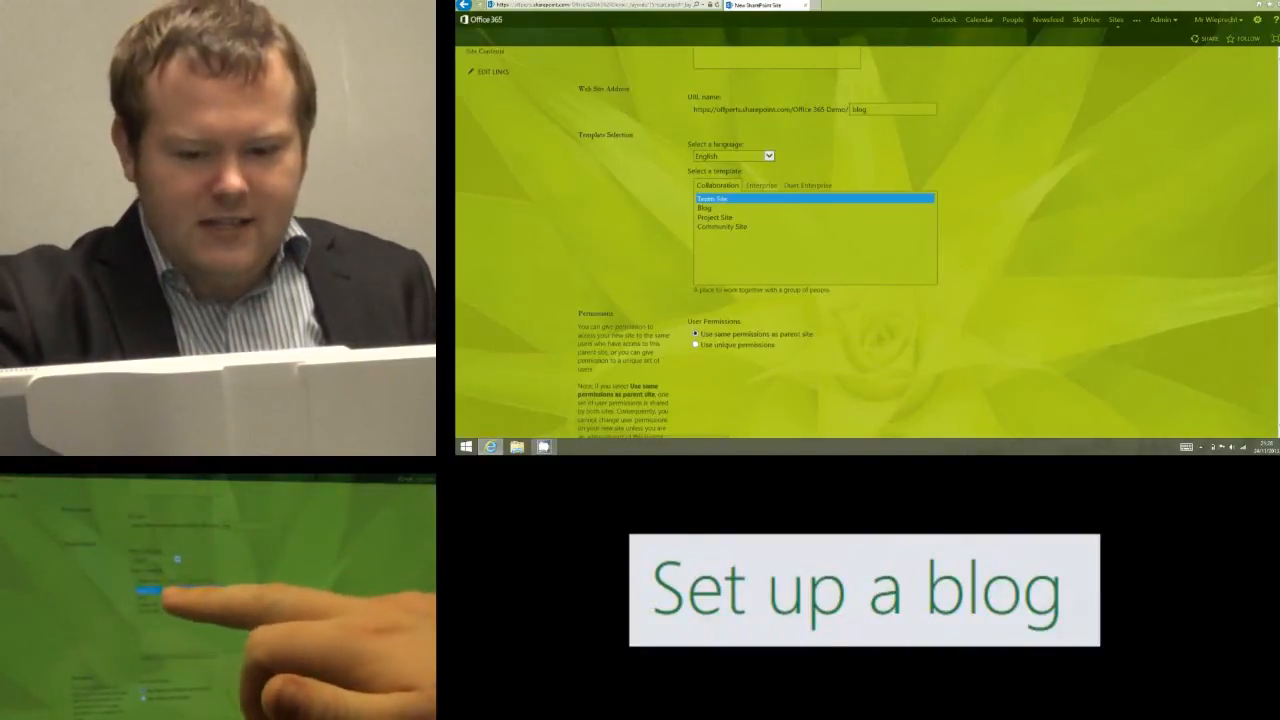
Step: Select the Blog template under Collaboration and scroll to the navigation options
click(705, 208)
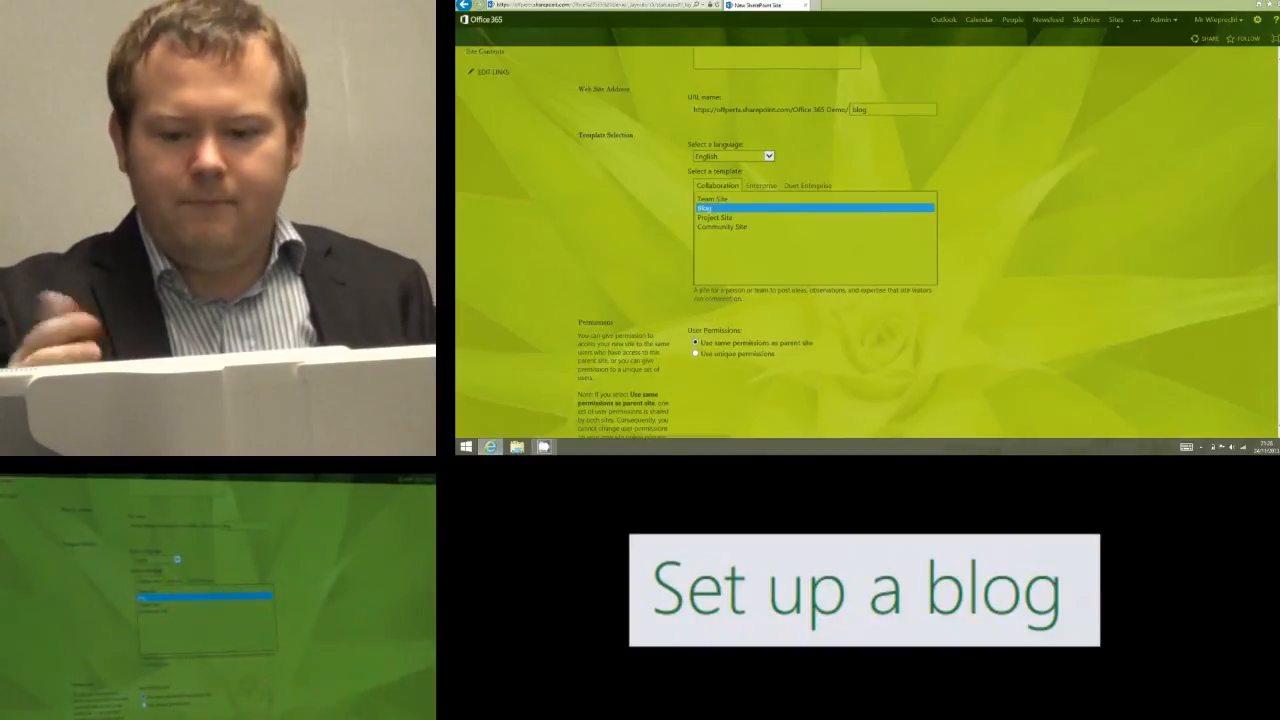
scroll(down, 3)
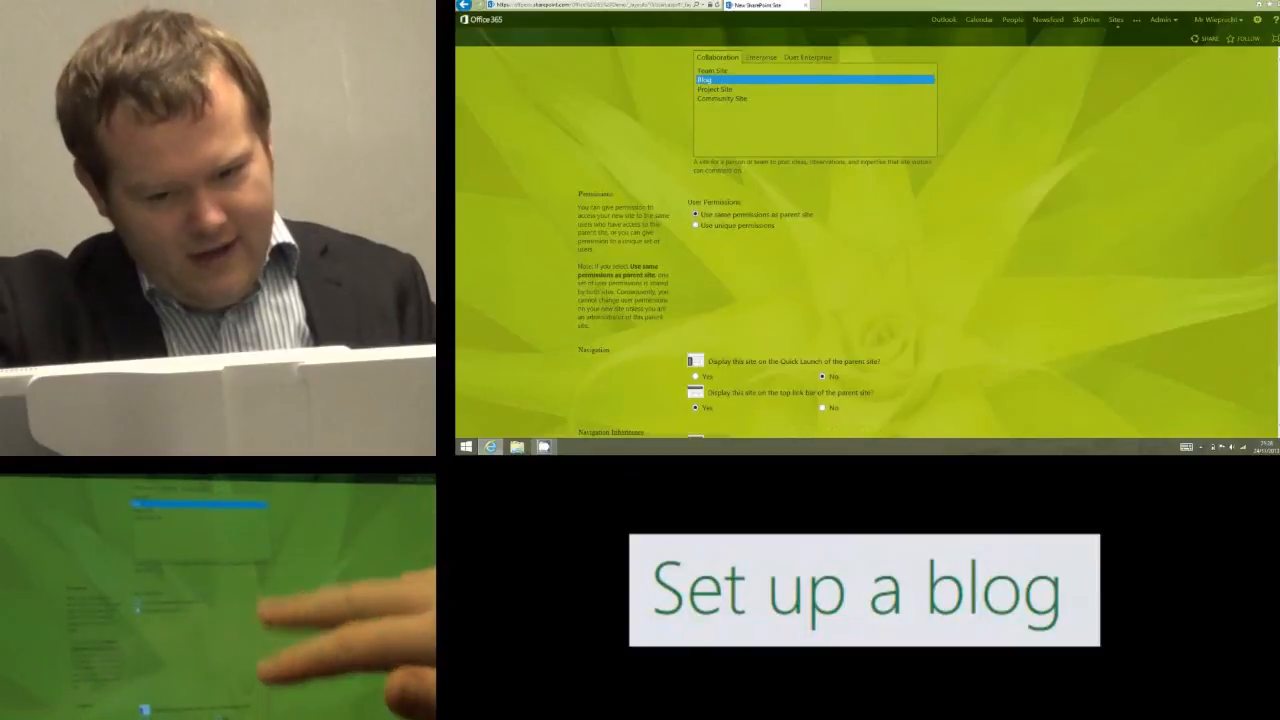
Step: Show the Class Blog subsite on the parent Quick Launch and create it
scroll(down, 3)
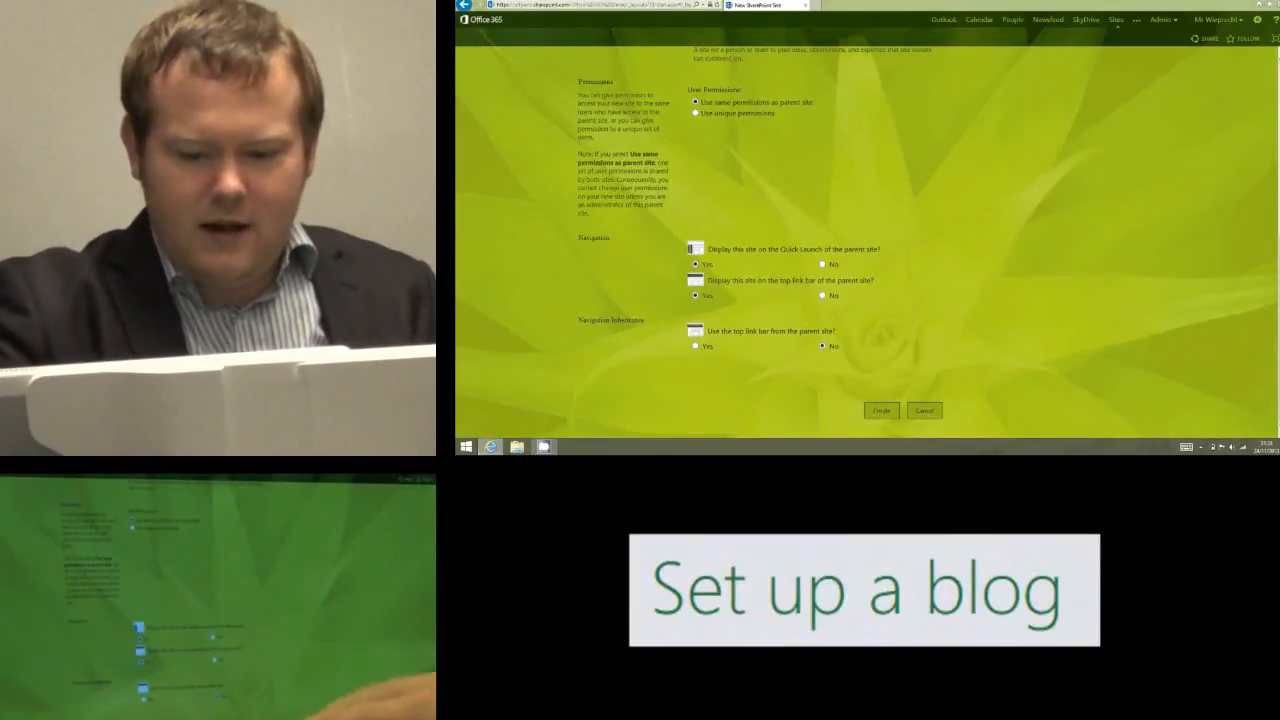
click(880, 410)
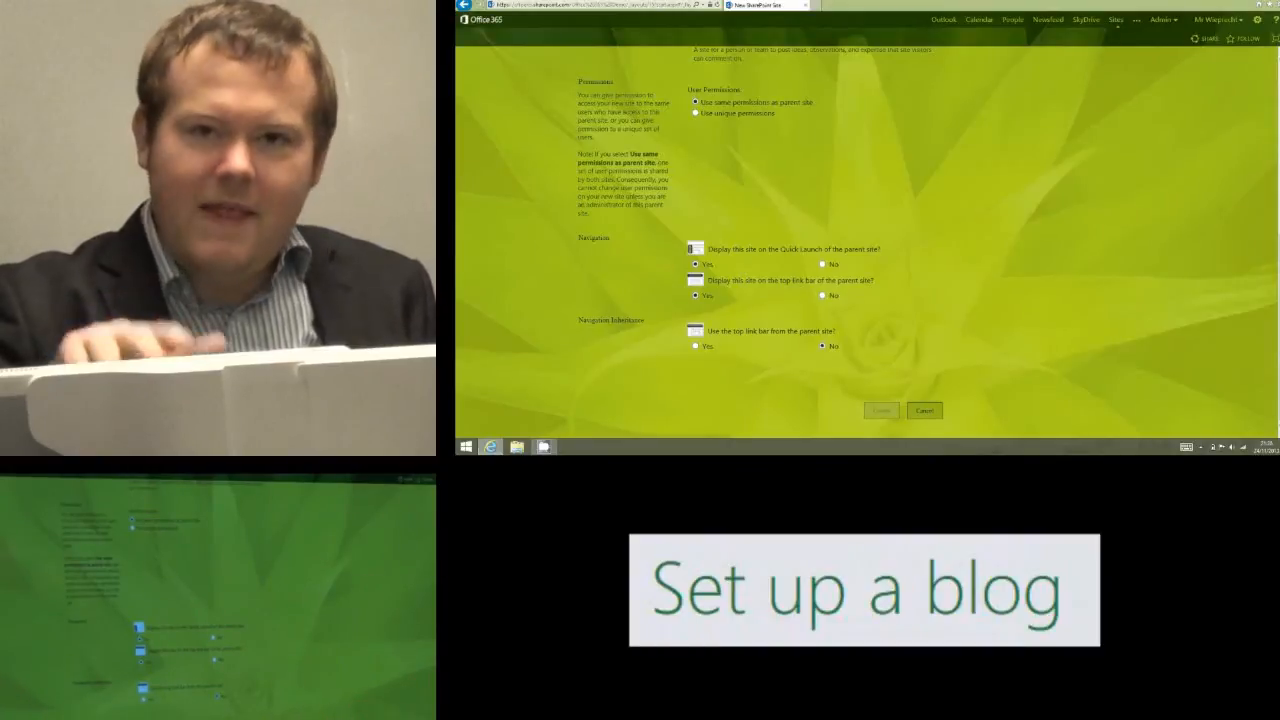